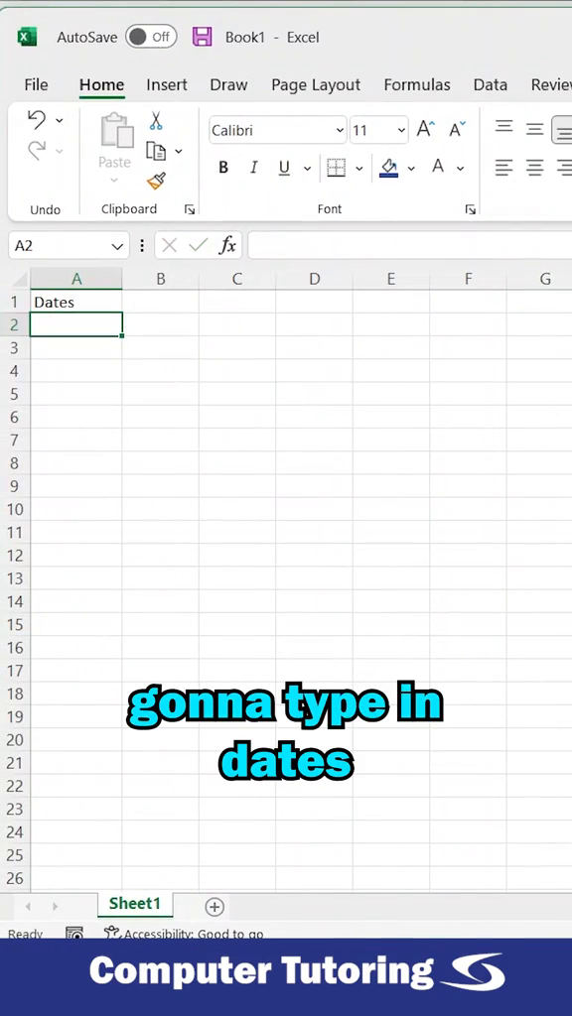
Enter the first date 01/01/2022 under the Dates heading to seed the daily series.
{"action": "type", "text": "01/01/2022"}
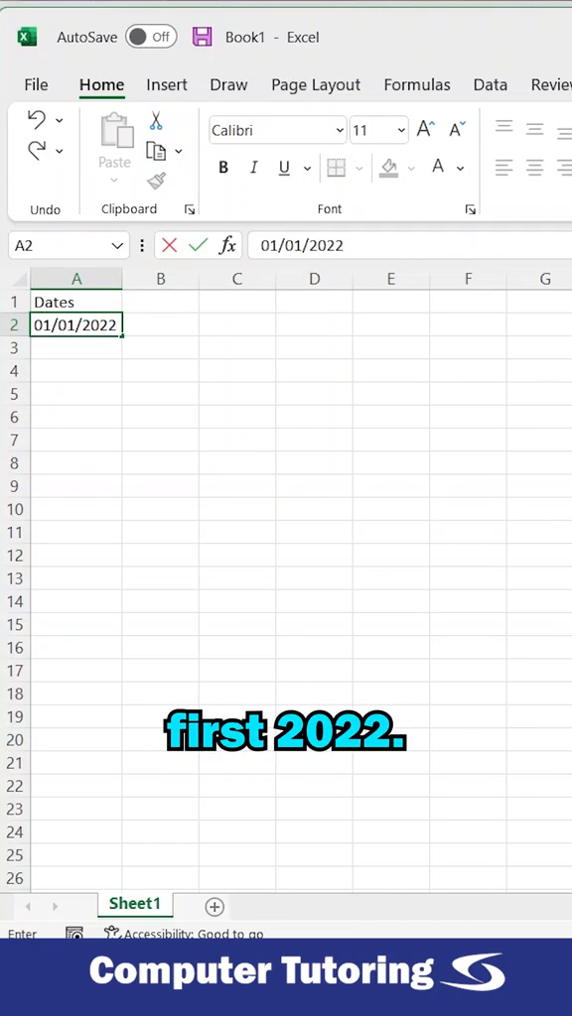
{"action": "key", "text": "Return"}
{"action": "type", "text": "="}
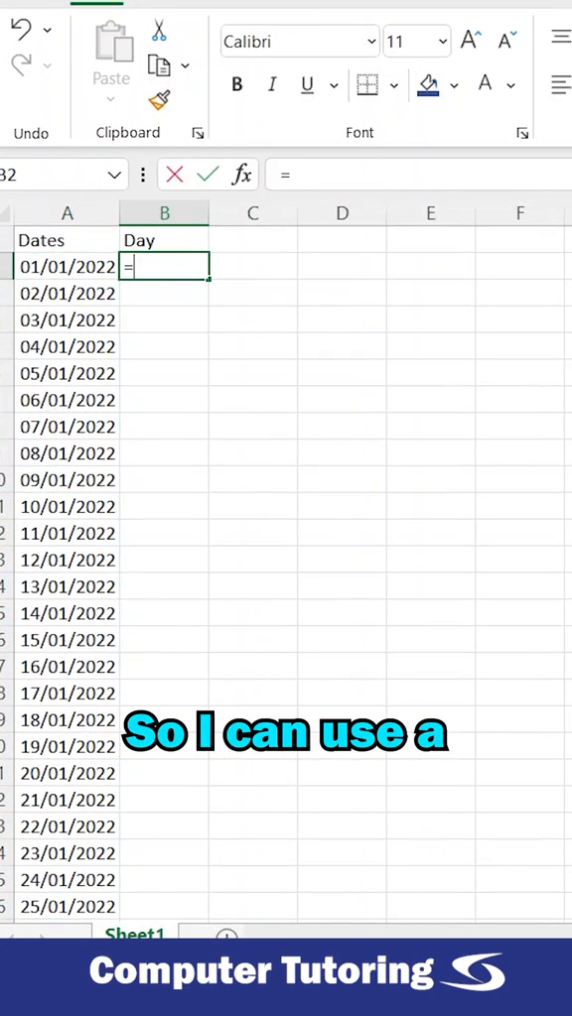
Build =TEXT(A2,"dd") in B2 to return the two-digit day number.
{"action": "type", "text": "TEXT("}
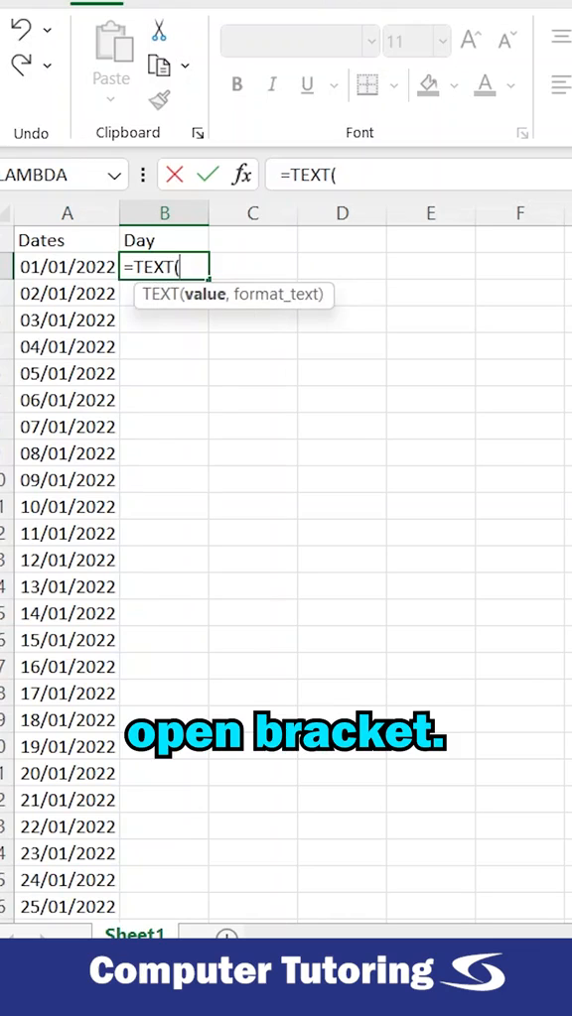
{"action": "left_click", "coordinate": [68, 266]}
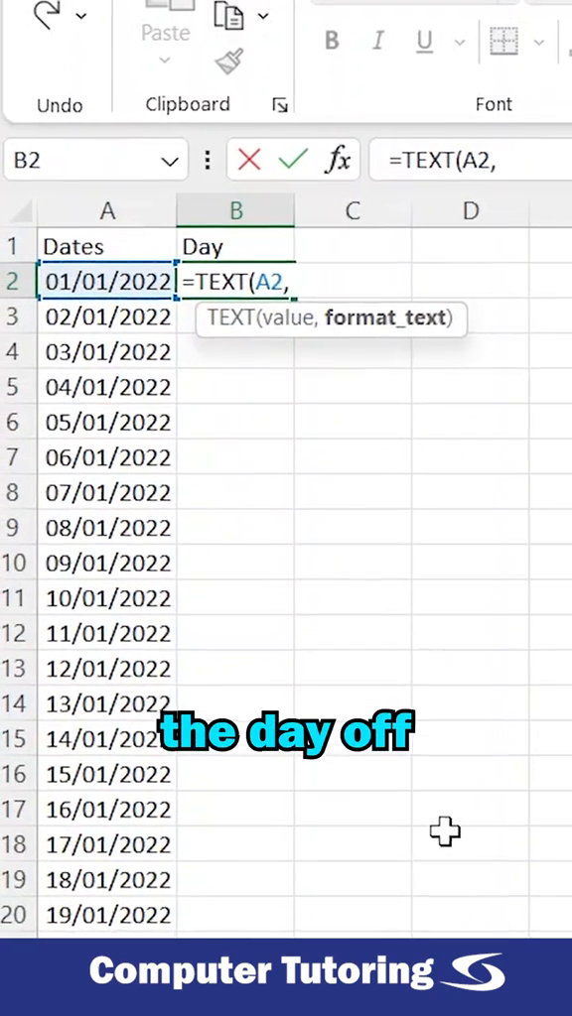
{"action": "type", "text": "\"dd\""}
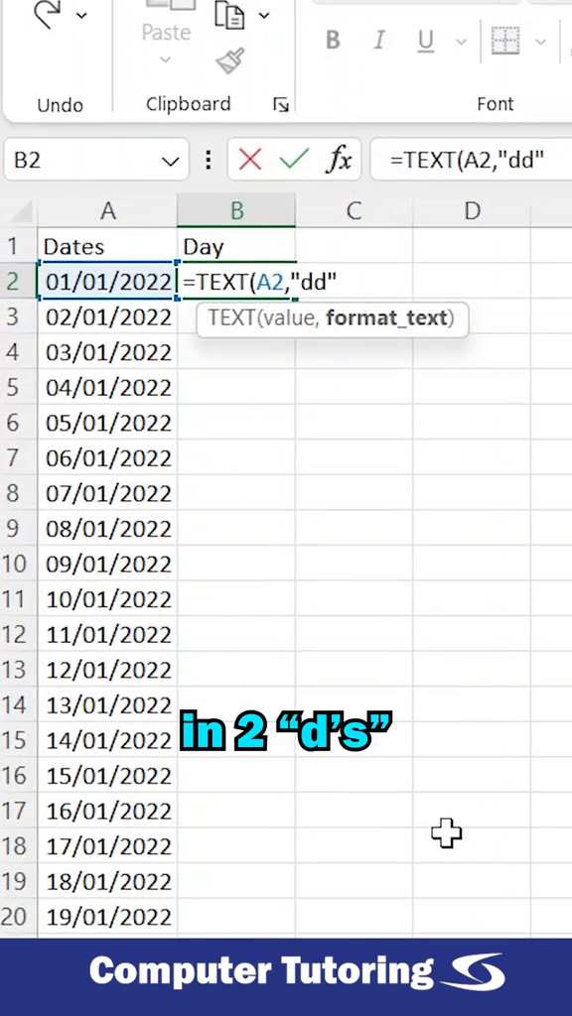
{"action": "type", "text": ")"}
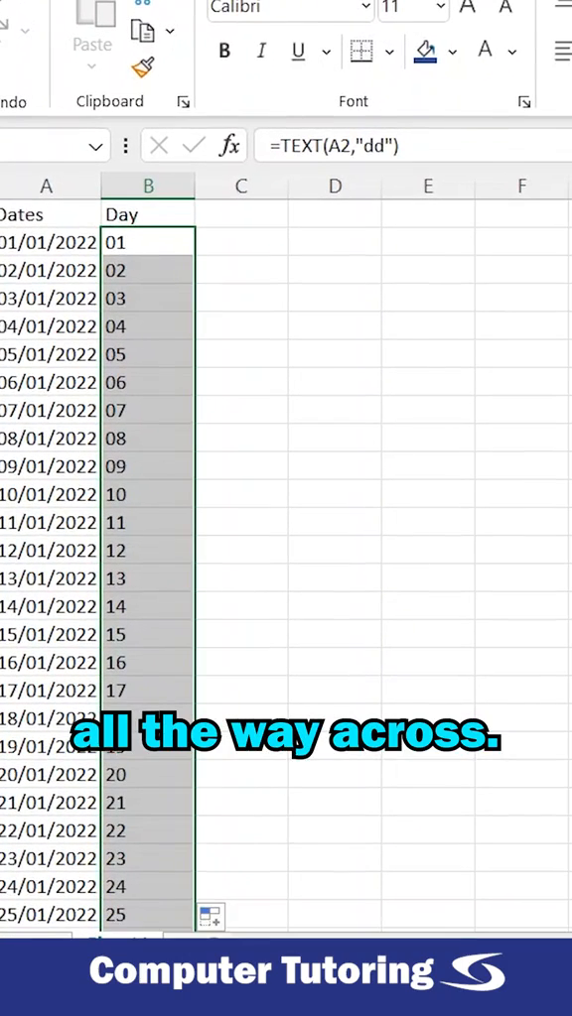
Begin =WRAPROWS( in F2 with the day-number range B2:B32 as its vector.
{"action": "left_click", "coordinate": [520, 243]}
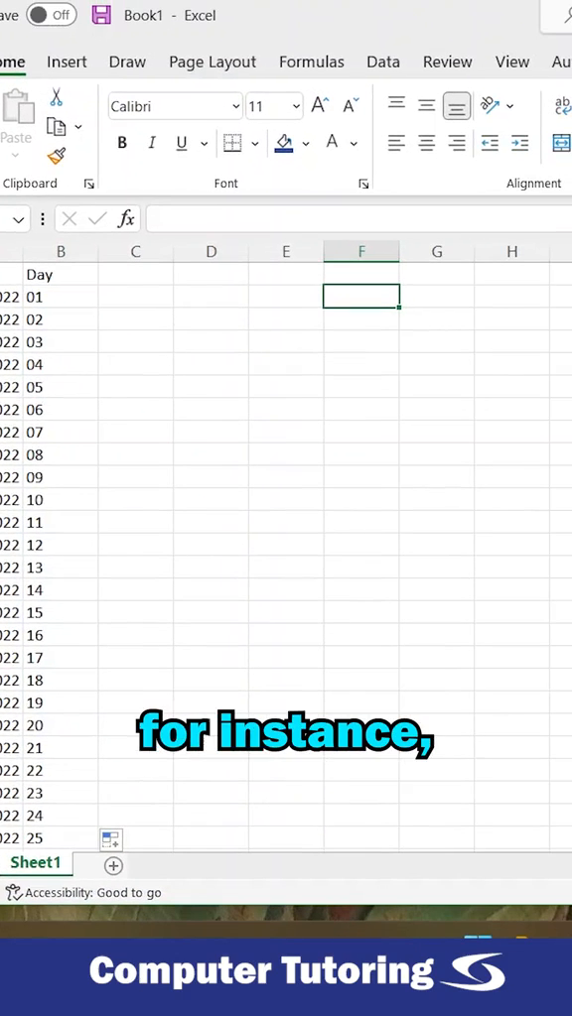
{"action": "type", "text": "="}
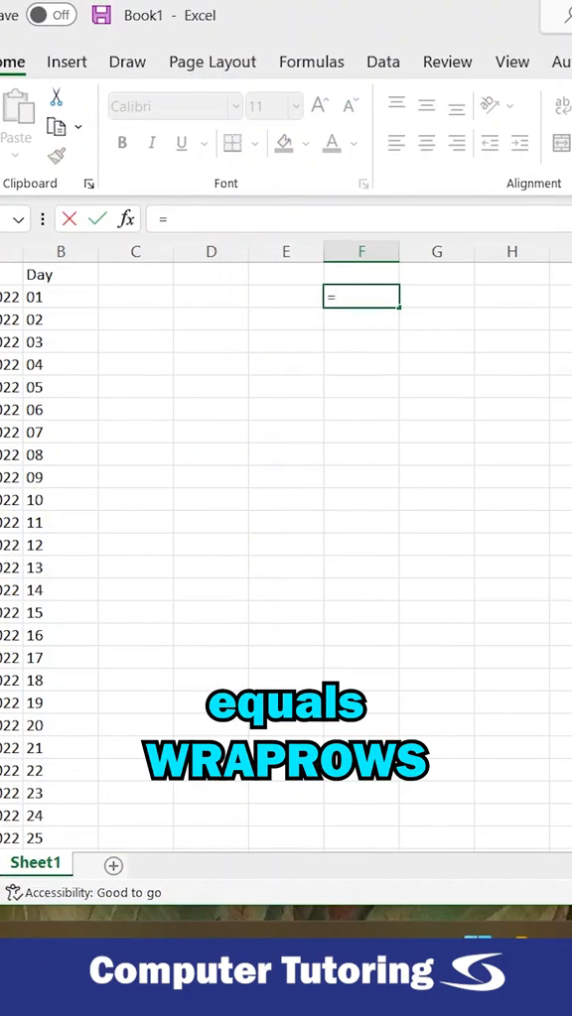
{"action": "type", "text": "WRAPROW"}
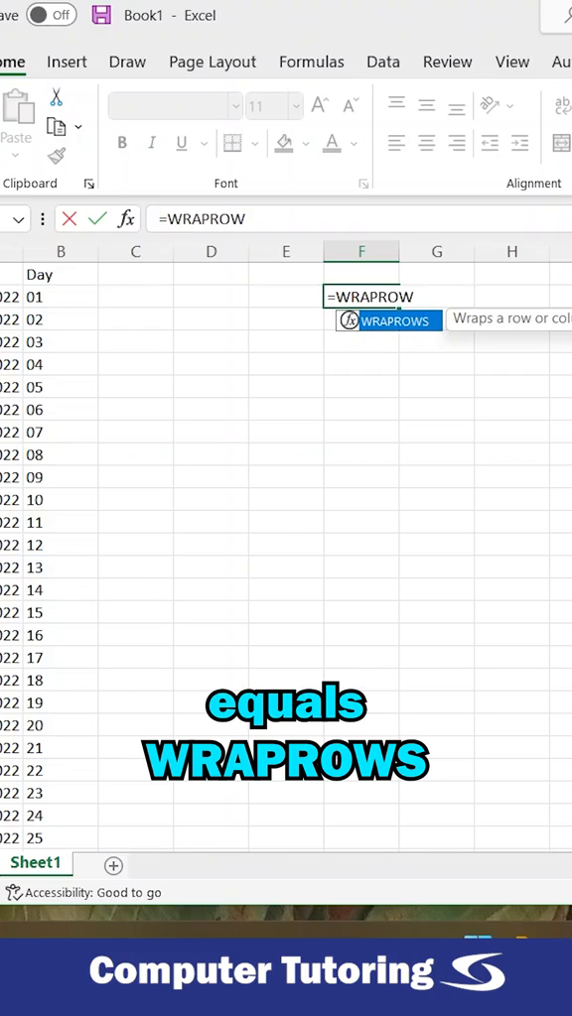
{"action": "type", "text": "S(B2"}
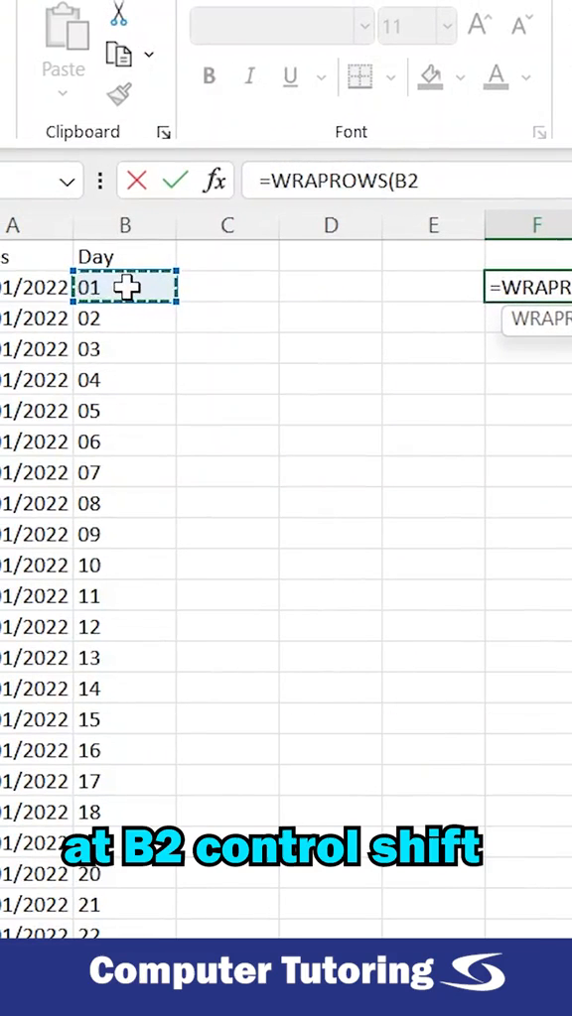
{"action": "key", "text": "ctrl+shift+down"}
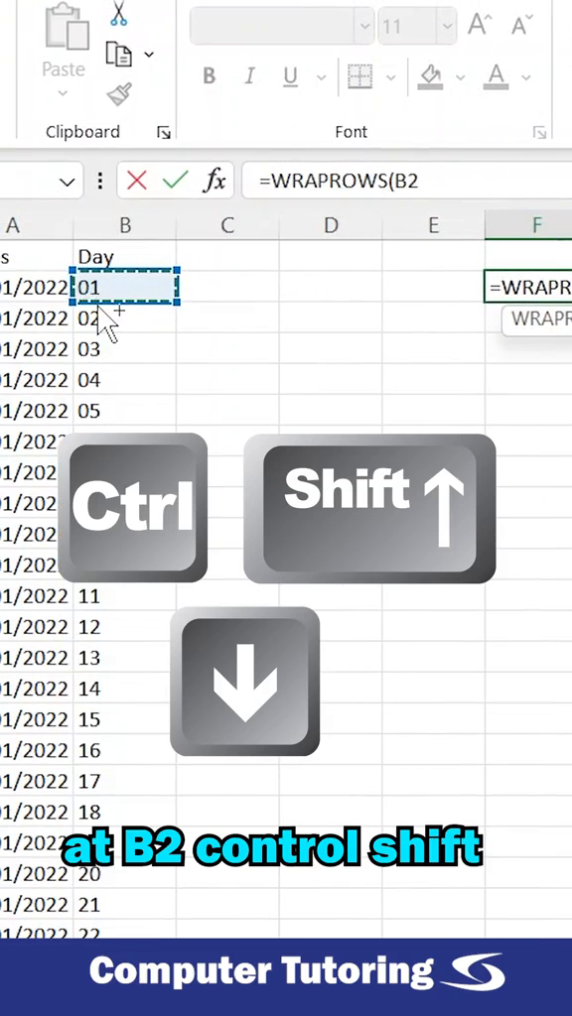
{"action": "key", "text": "ctrl+shift+down"}
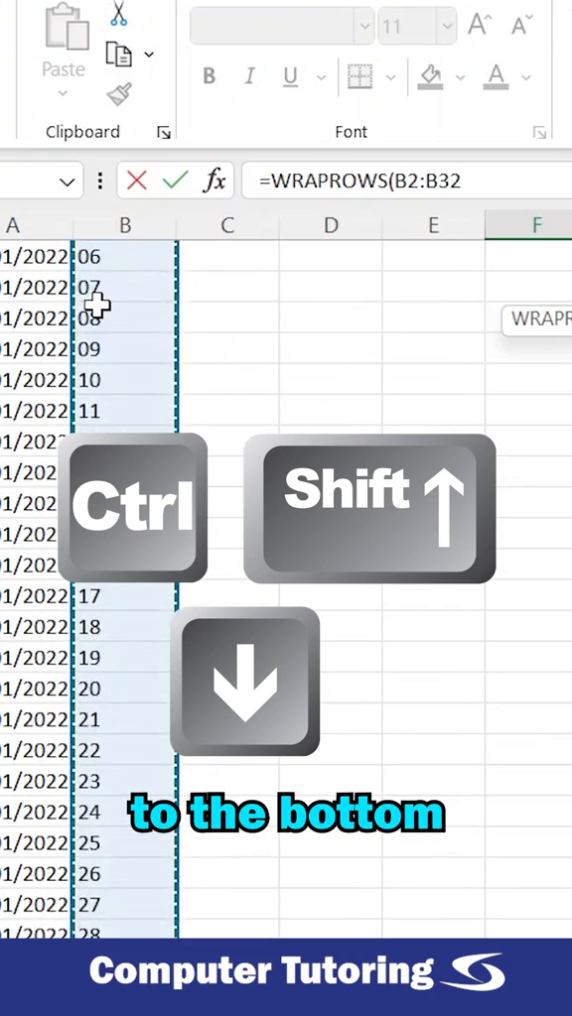
{"action": "type", "text": ","}
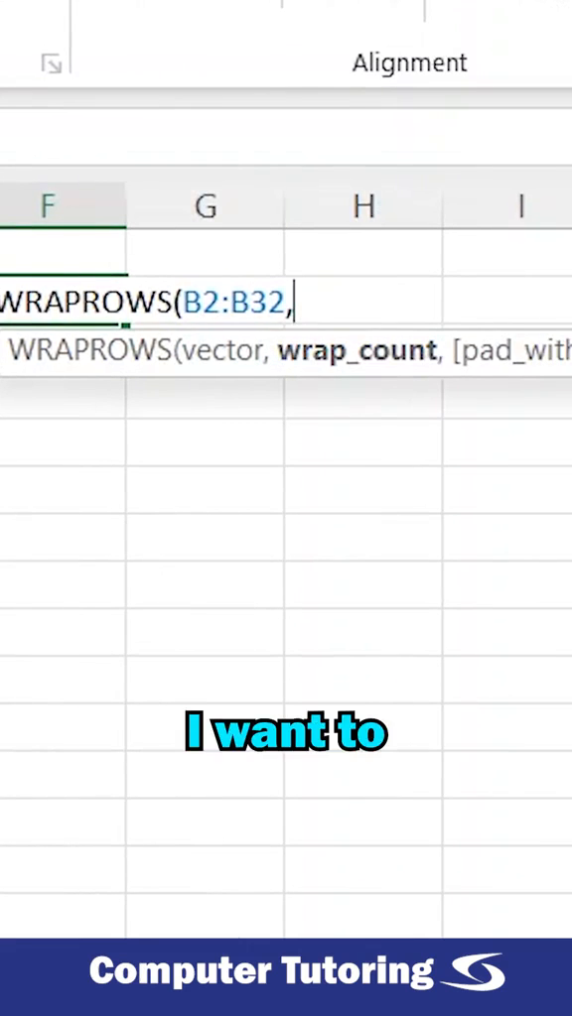
Add wrap_count 7 and pad_with "" so days wrap seven per row with blank padding.
{"action": "type", "text": "7"}
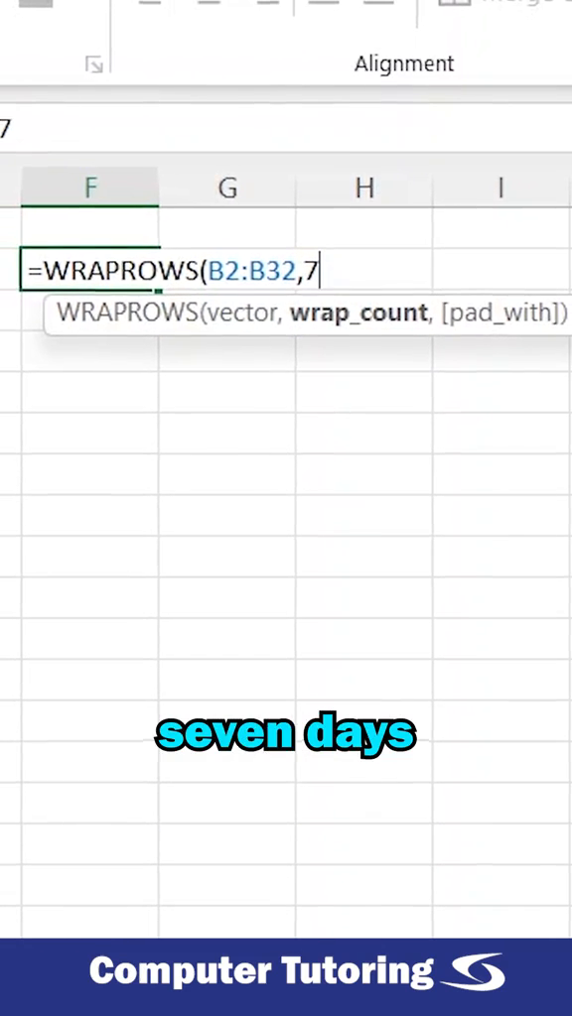
{"action": "type", "text": ","}
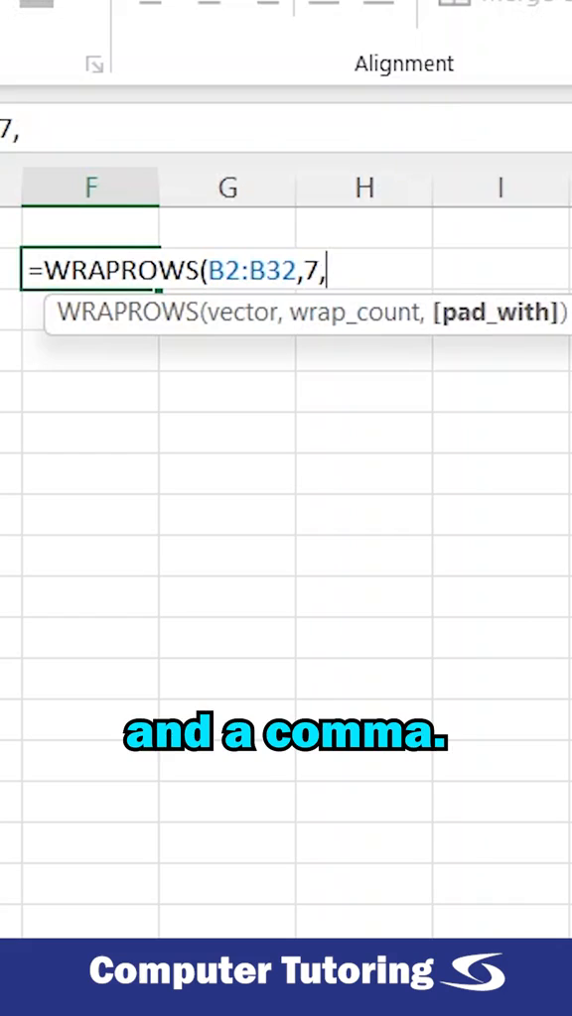
{"action": "mouse_move", "coordinate": [516, 347]}
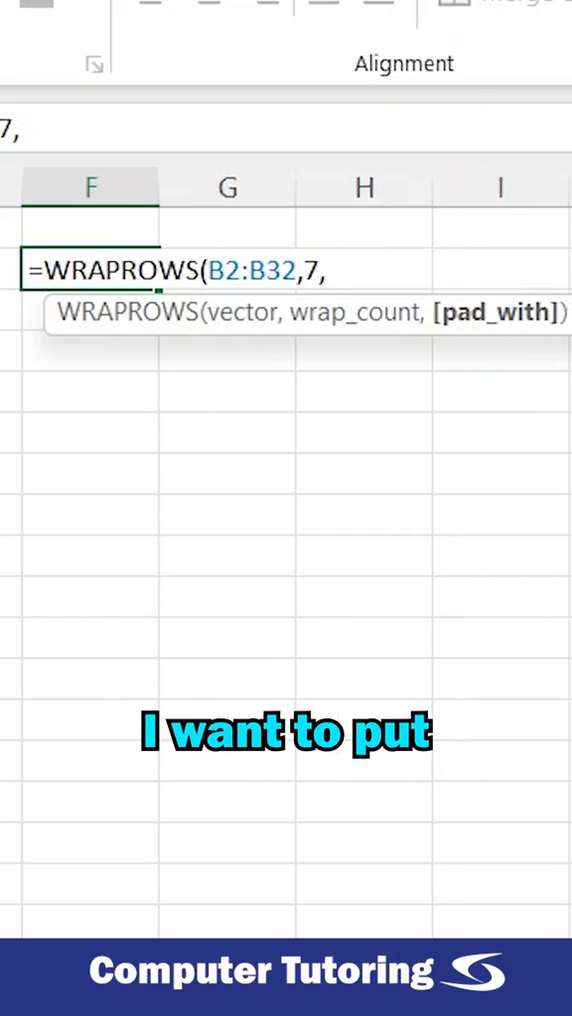
{"action": "type", "text": "\"\""}
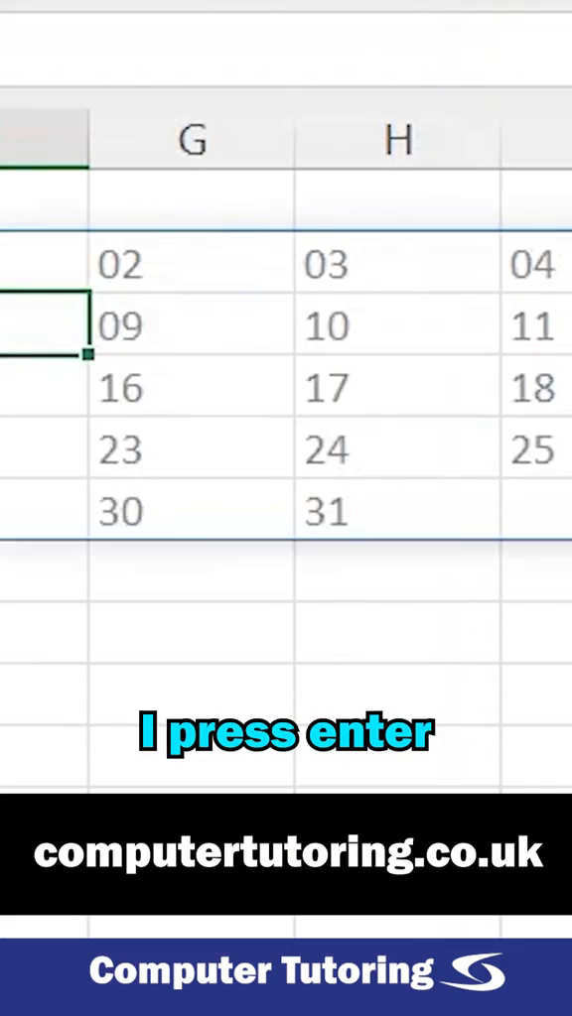
Commit =WRAPROWS(B2:B32,7,"") to spill the 31 days into a seven-column grid.
{"action": "key", "text": "enter"}
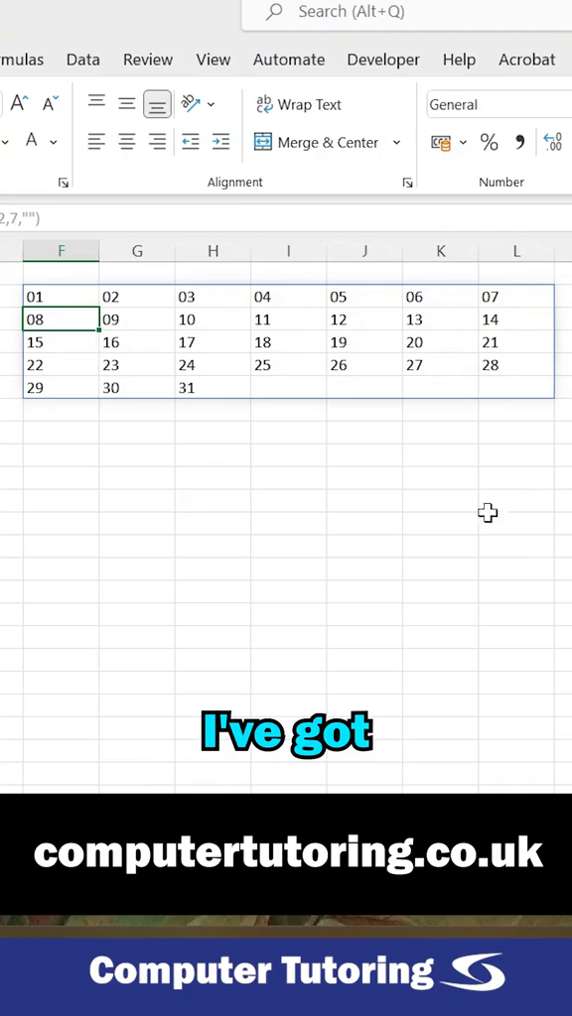
{"action": "mouse_move", "coordinate": [291, 571]}
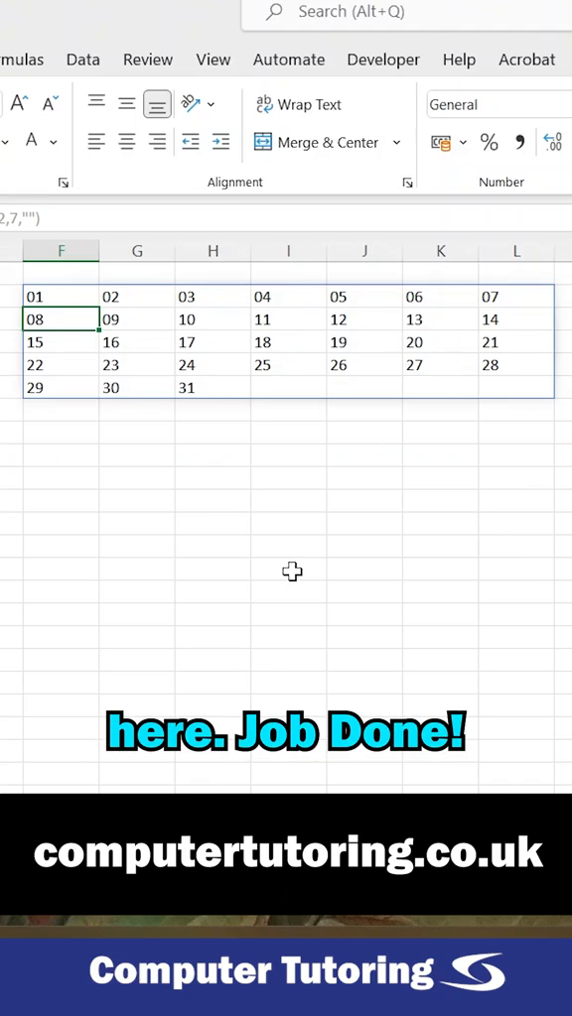